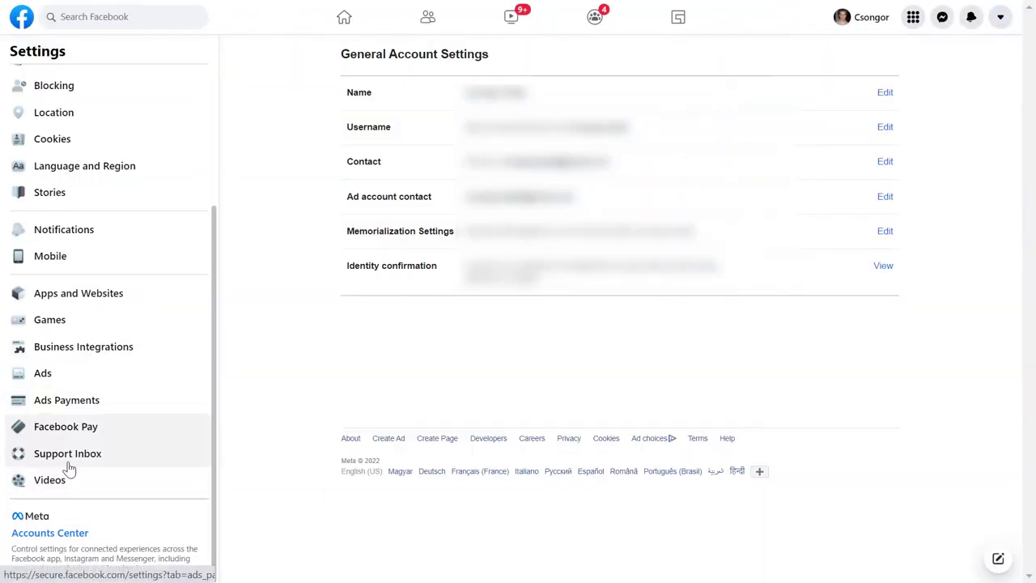
Leave the Brain.fm app details and go back to the Facebook News Feed
click(78, 293)
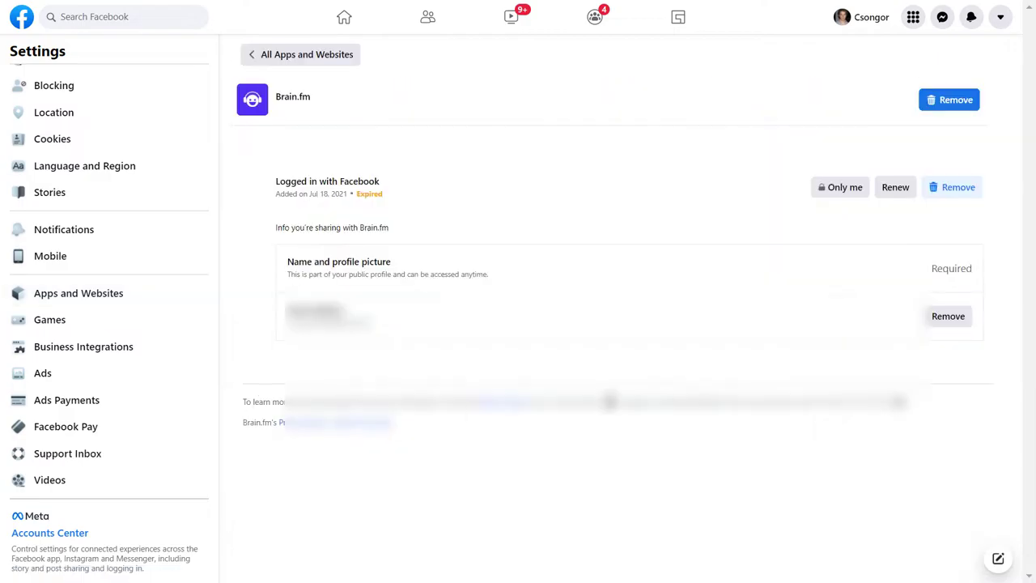
mouse_move(885, 463)
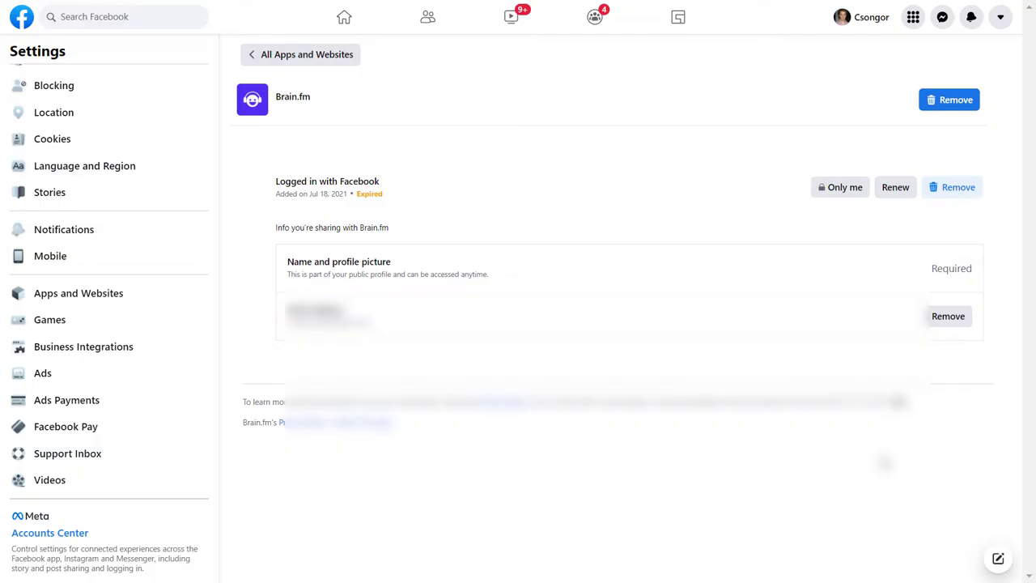
click(339, 16)
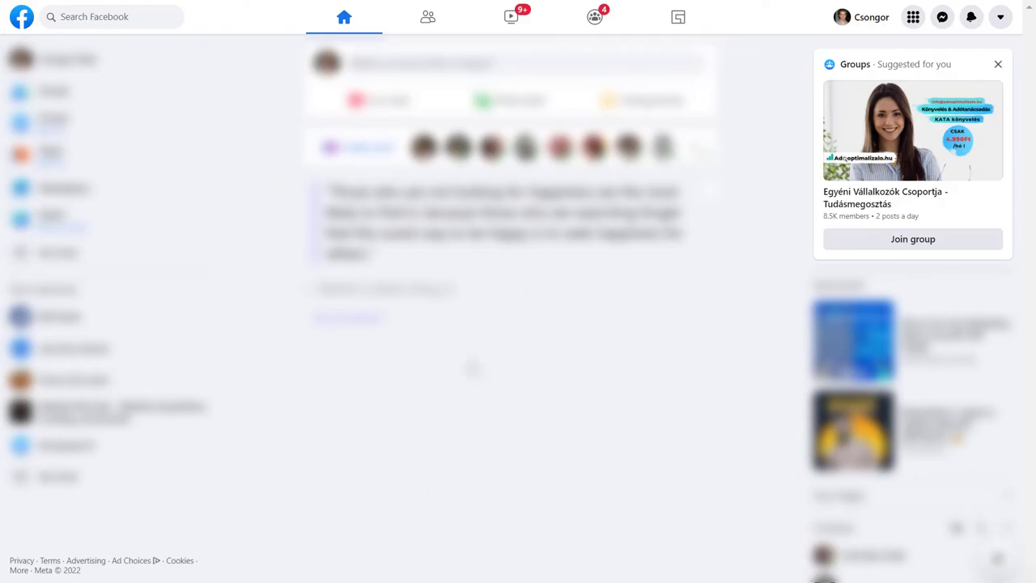
Open General Account Settings through the account menu's Settings & privacy
click(1000, 17)
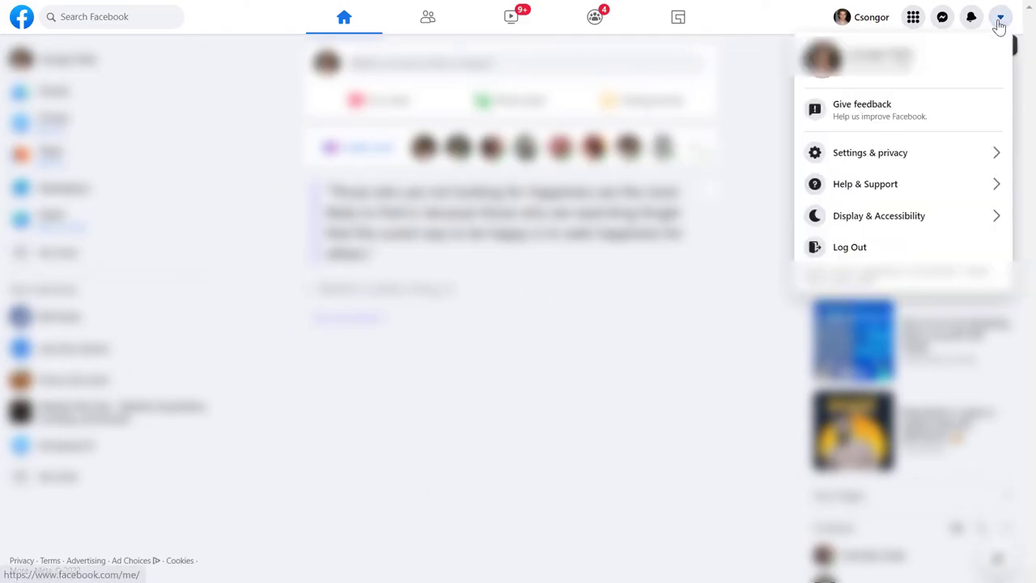
mouse_move(893, 158)
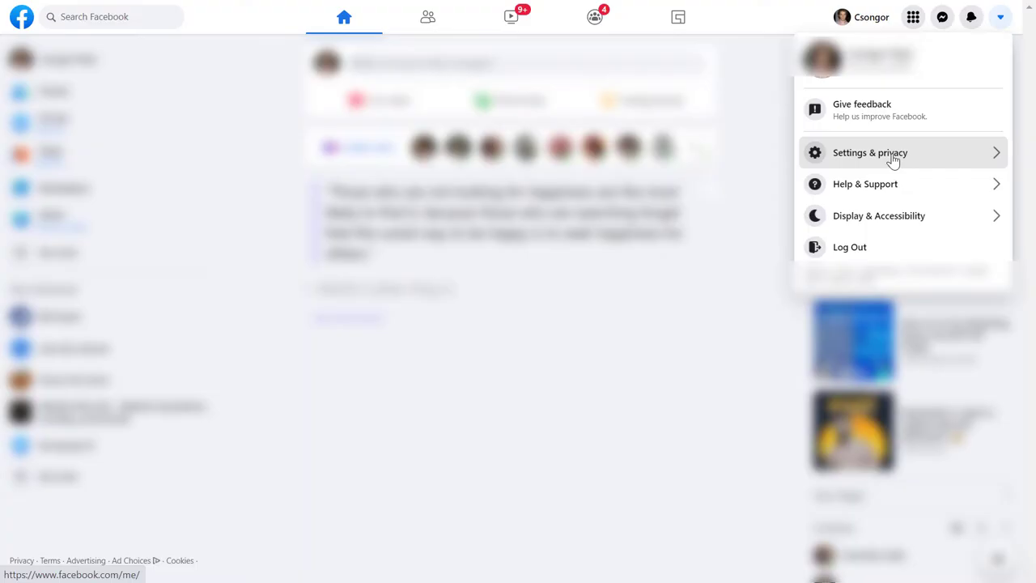
click(870, 152)
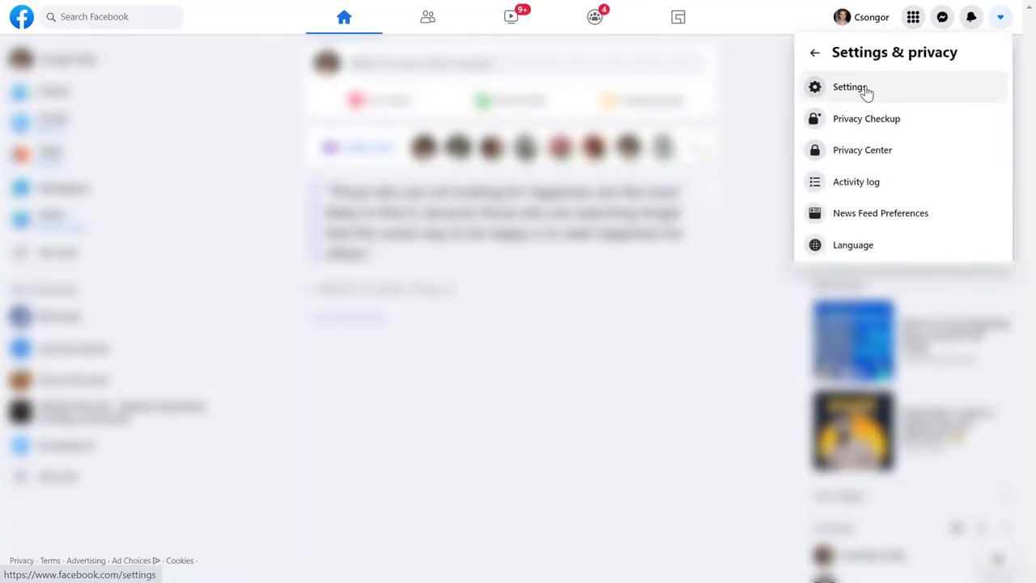
click(849, 86)
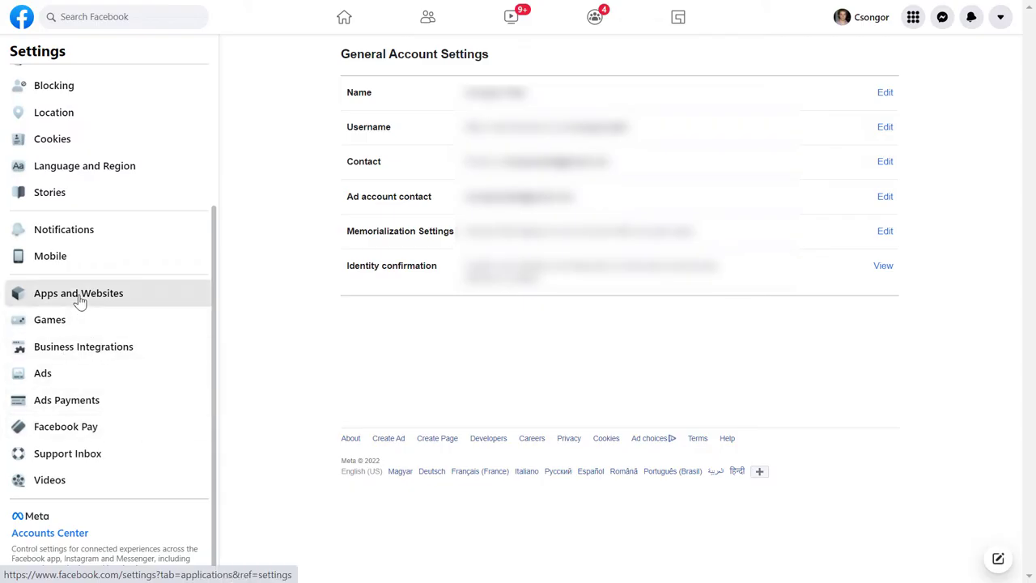
Open Brain.fm under Apps and Websites and highlight the User ID sentence
click(79, 293)
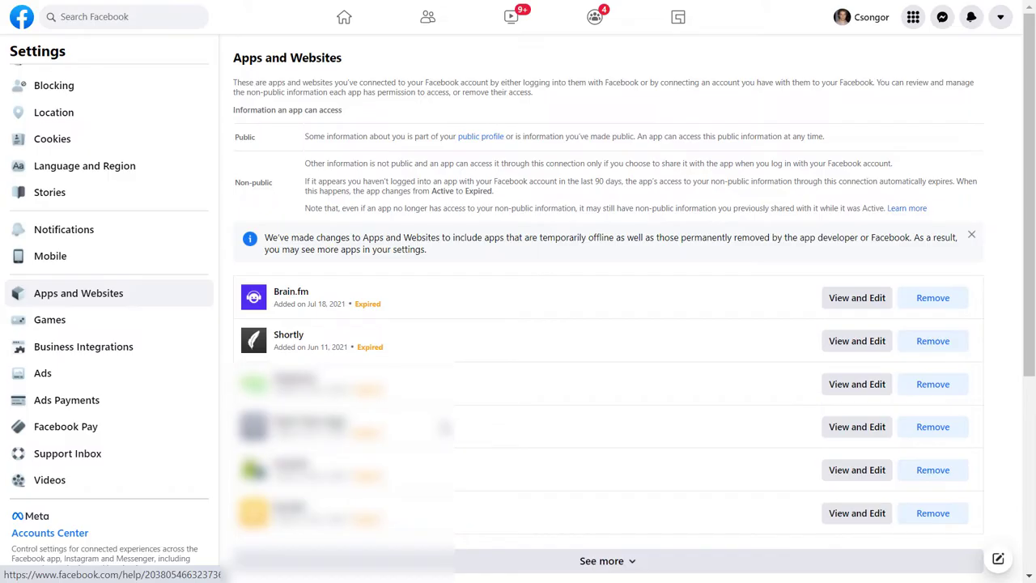
mouse_move(479, 404)
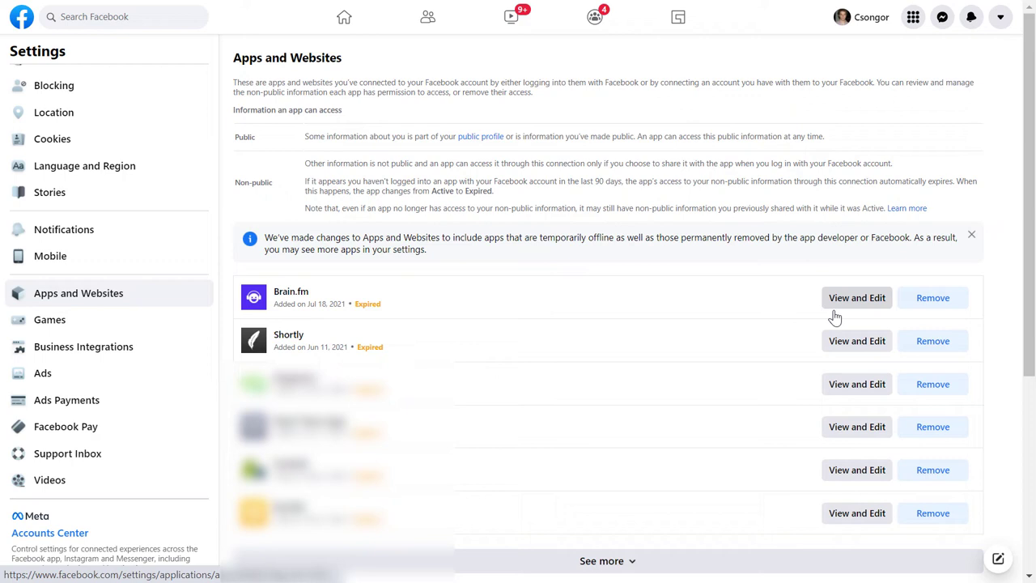
mouse_move(856, 340)
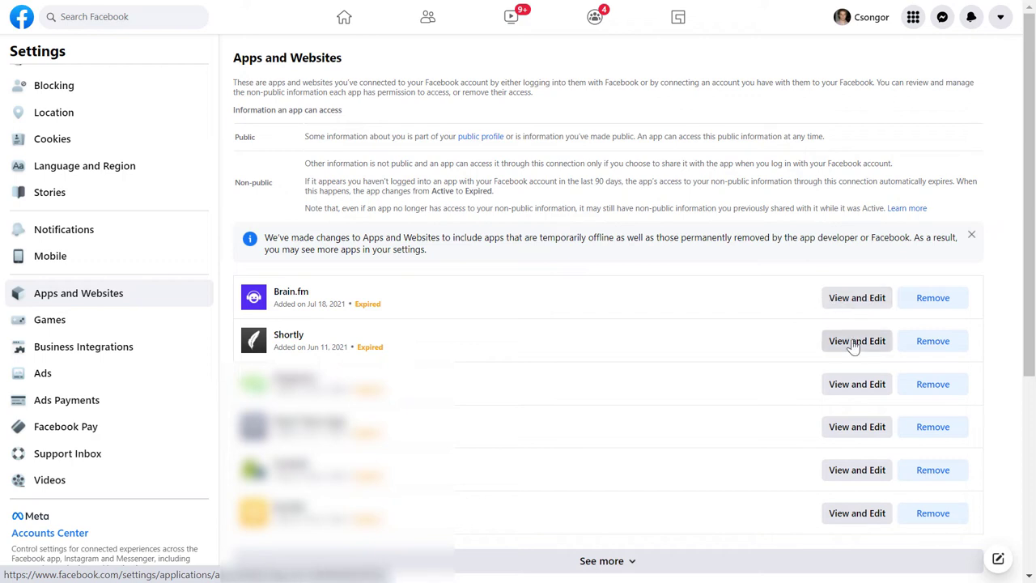
click(856, 297)
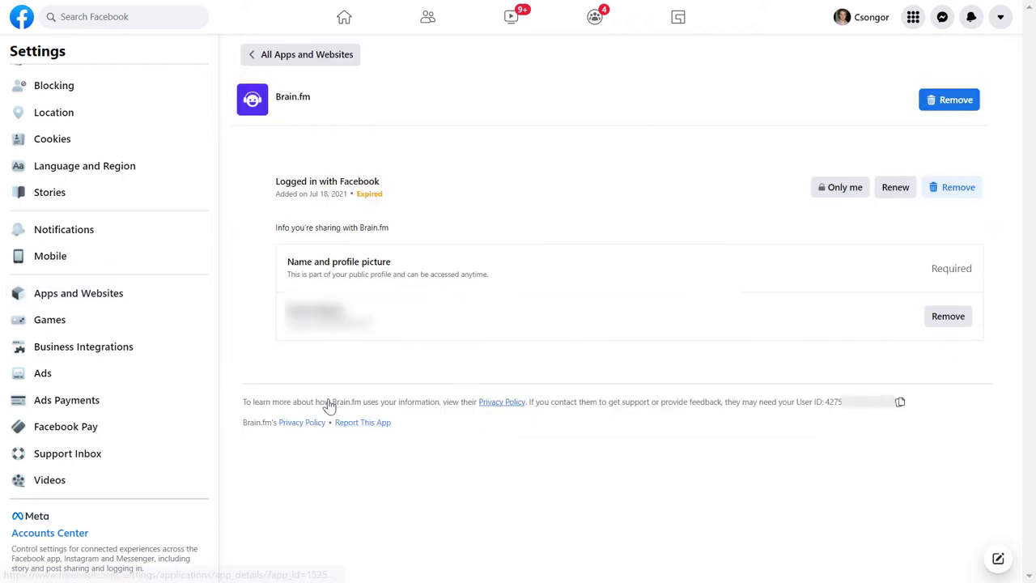
mouse_move(478, 417)
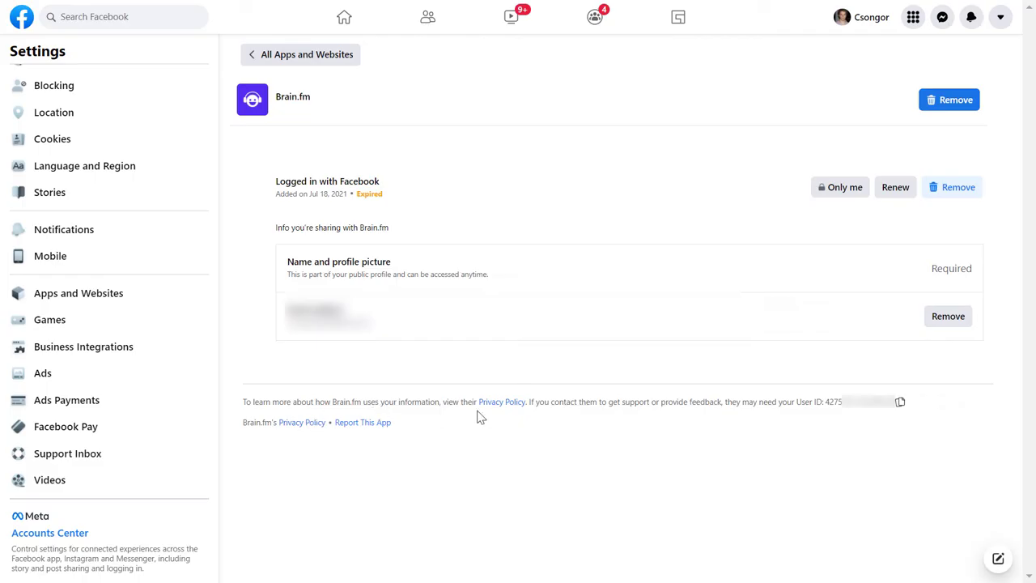
double_click(703, 402)
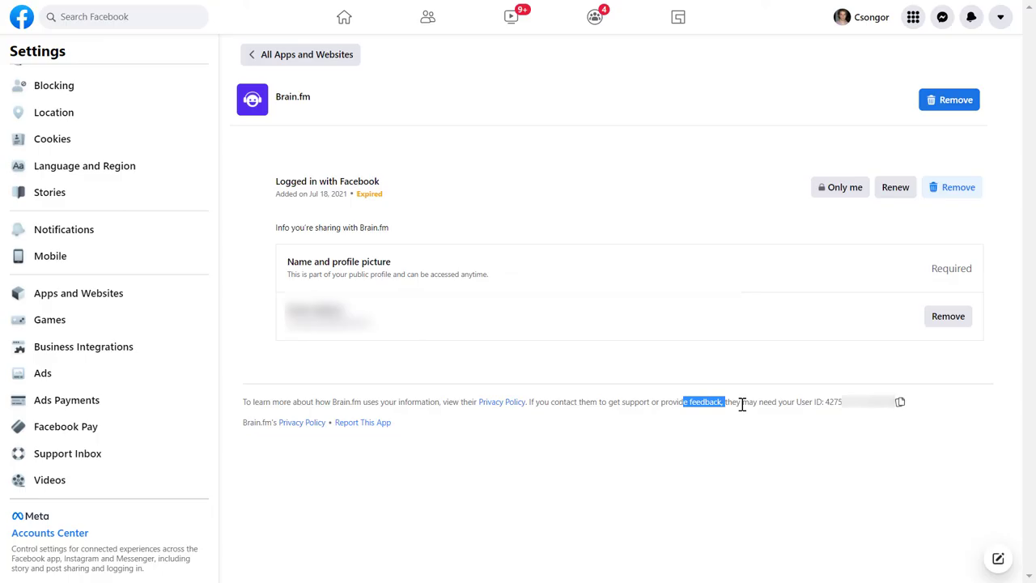